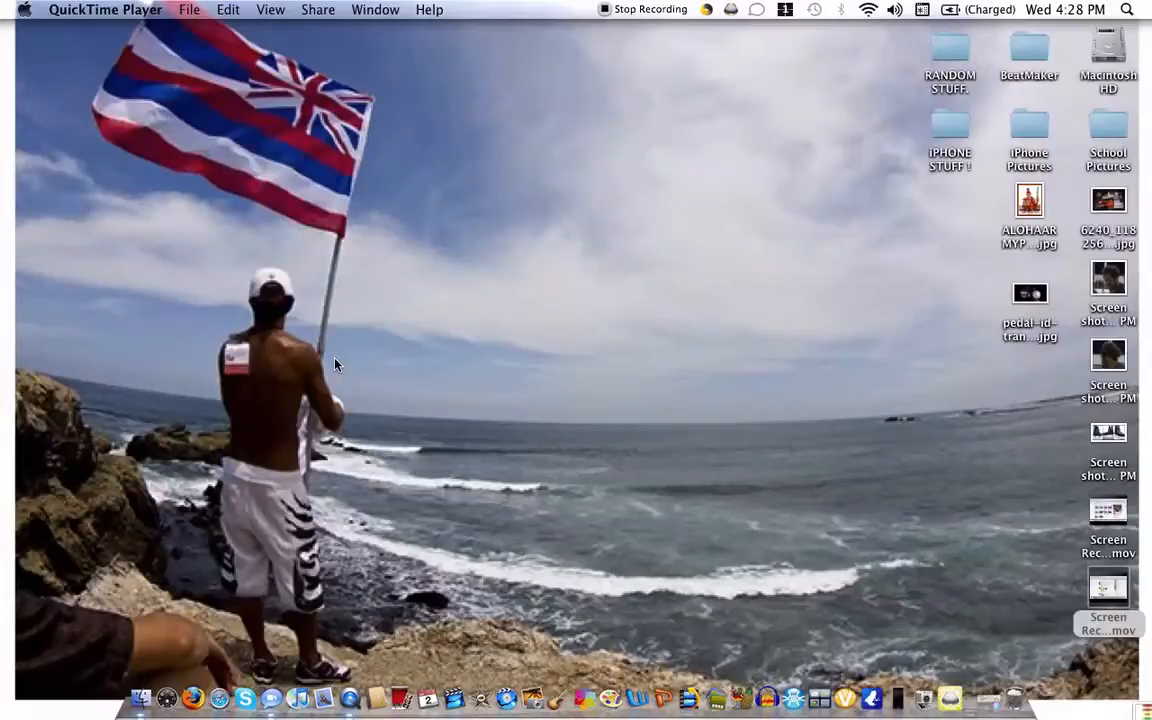
{"action": "mouse_move", "coordinate": [336, 384]}
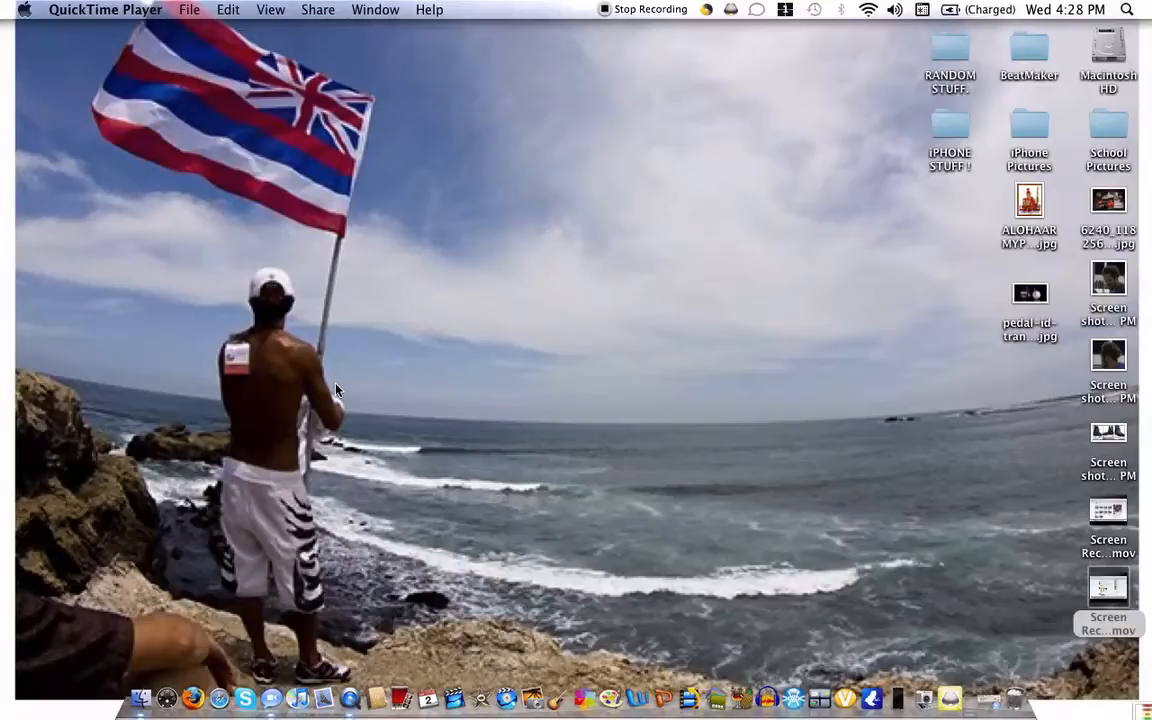
{"action": "mouse_move", "coordinate": [290, 320]}
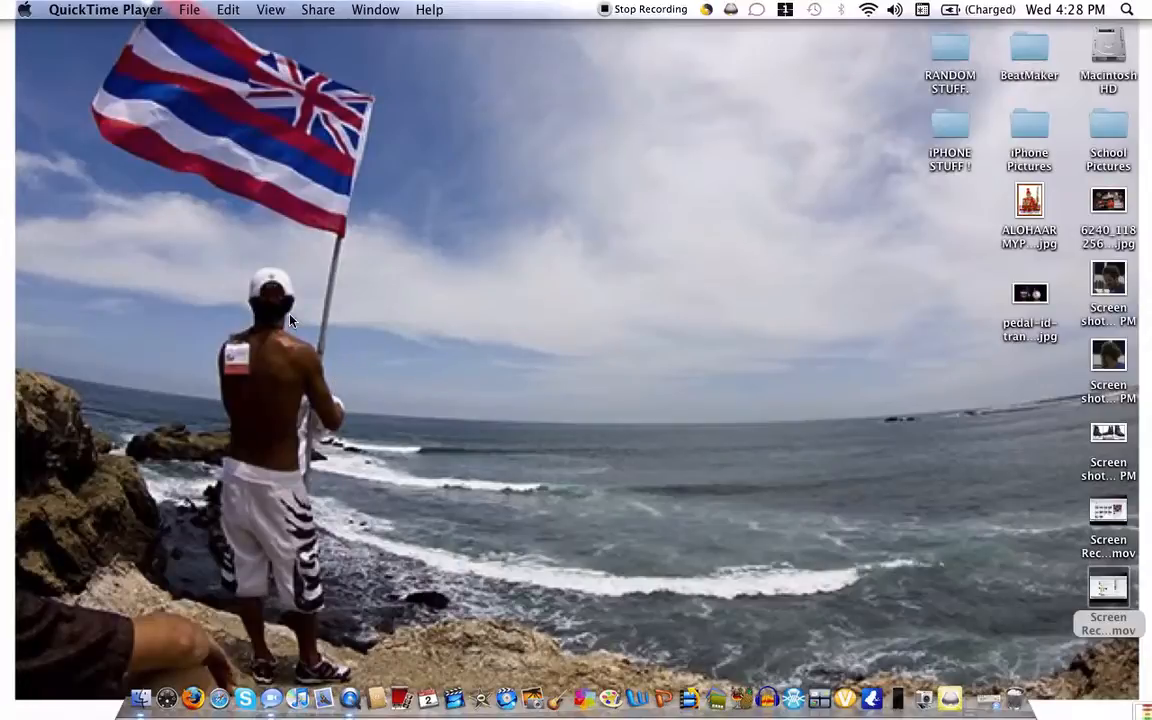
{"action": "mouse_move", "coordinate": [268, 196]}
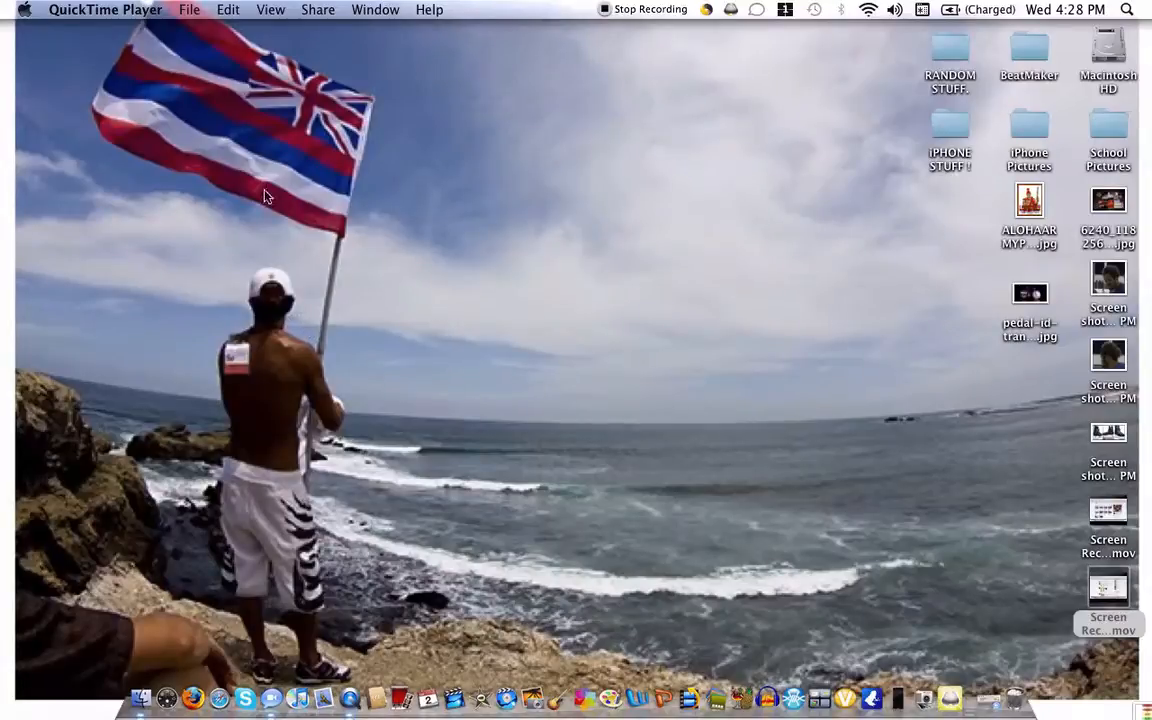
{"action": "mouse_move", "coordinate": [306, 178]}
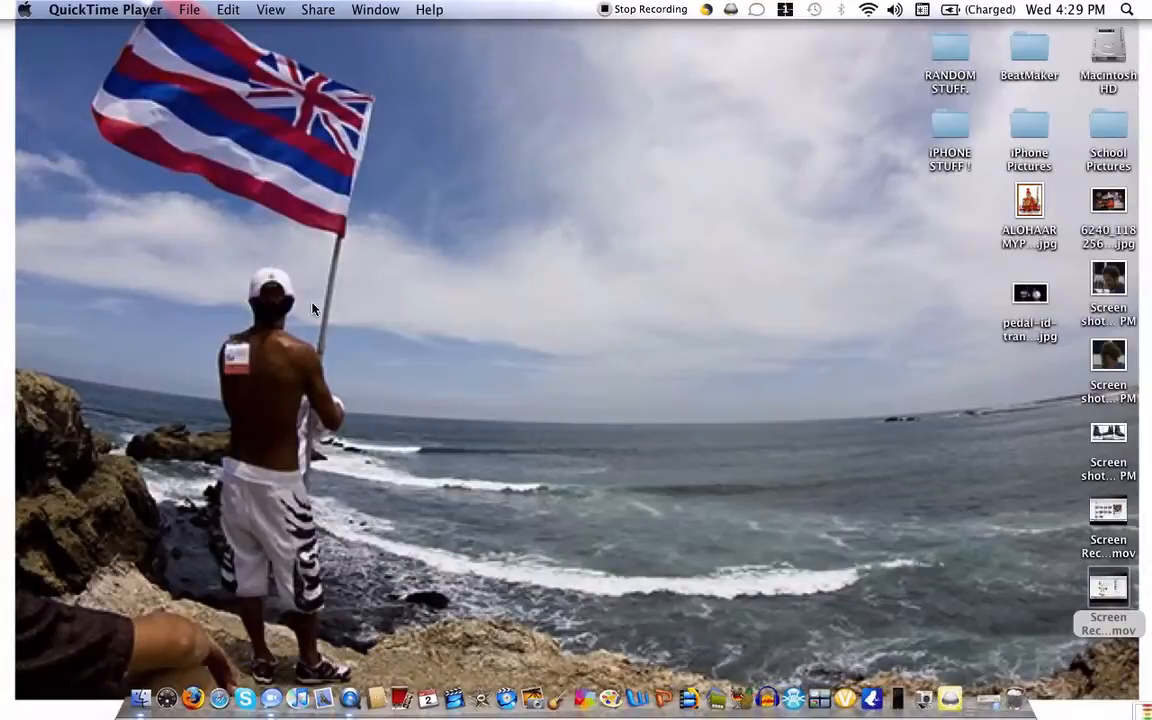
{"action": "mouse_move", "coordinate": [304, 392]}
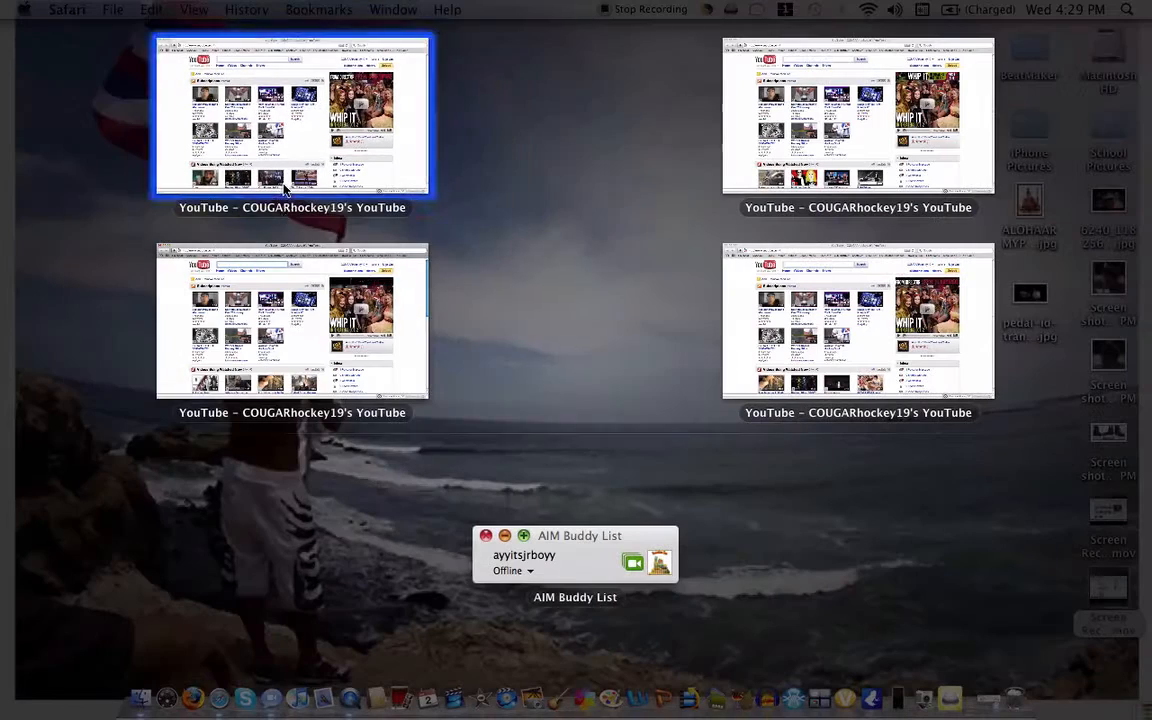
Spread all open windows in Exposé, then bring the YouTube Safari window forward.
{"action": "left_click", "coordinate": [292, 320]}
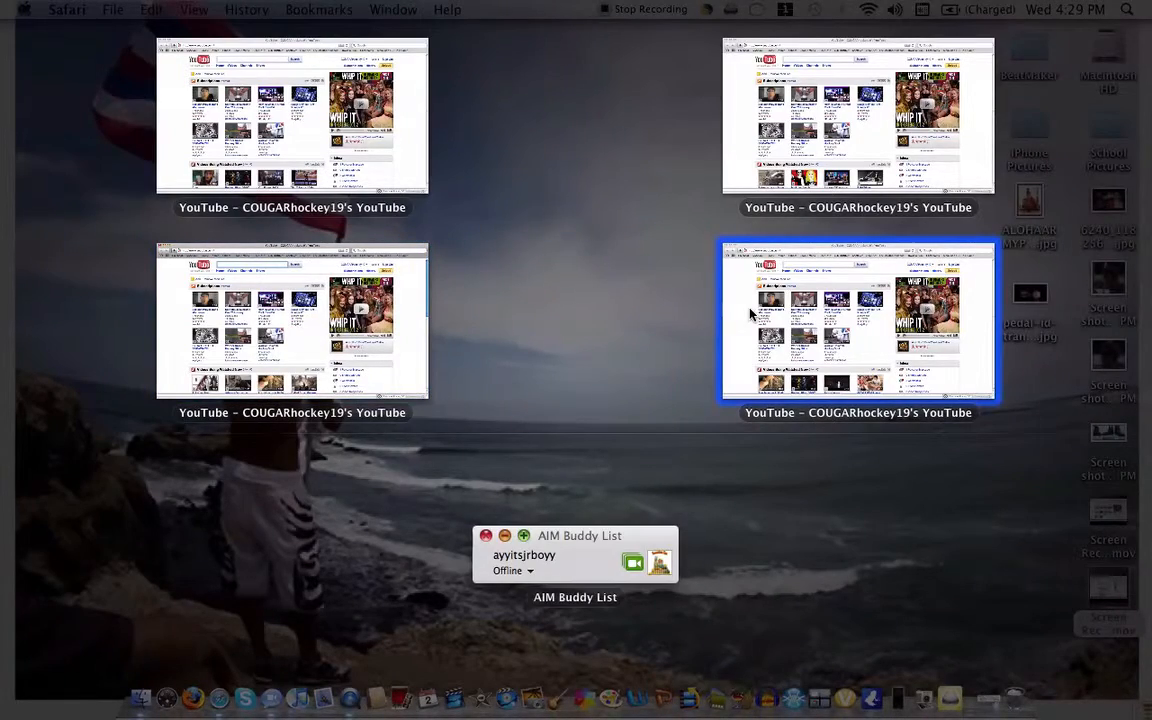
{"action": "left_click", "coordinate": [856, 320]}
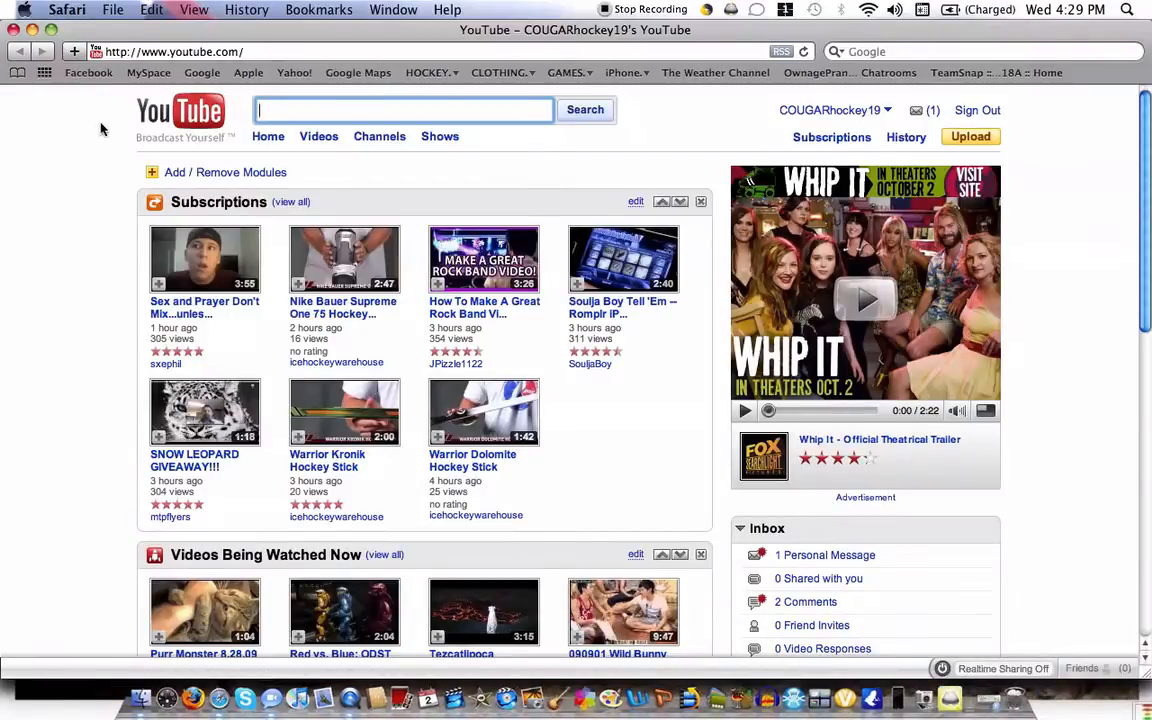
{"action": "left_click", "coordinate": [202, 72]}
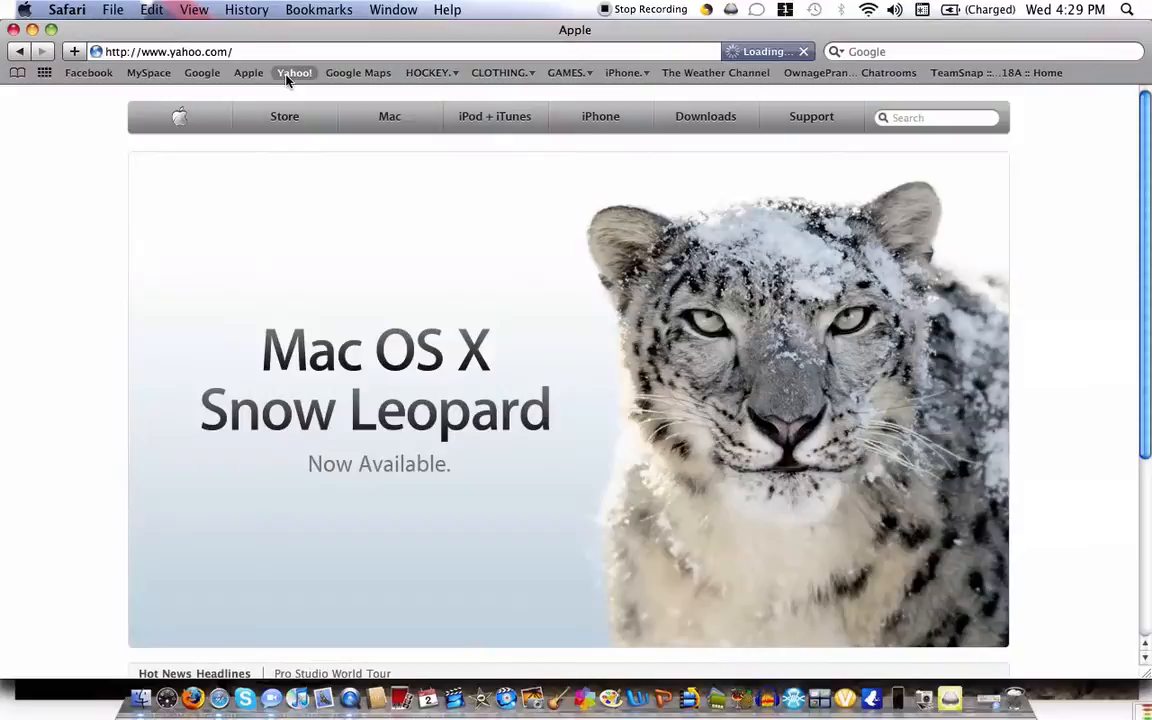
{"action": "left_click", "coordinate": [248, 72]}
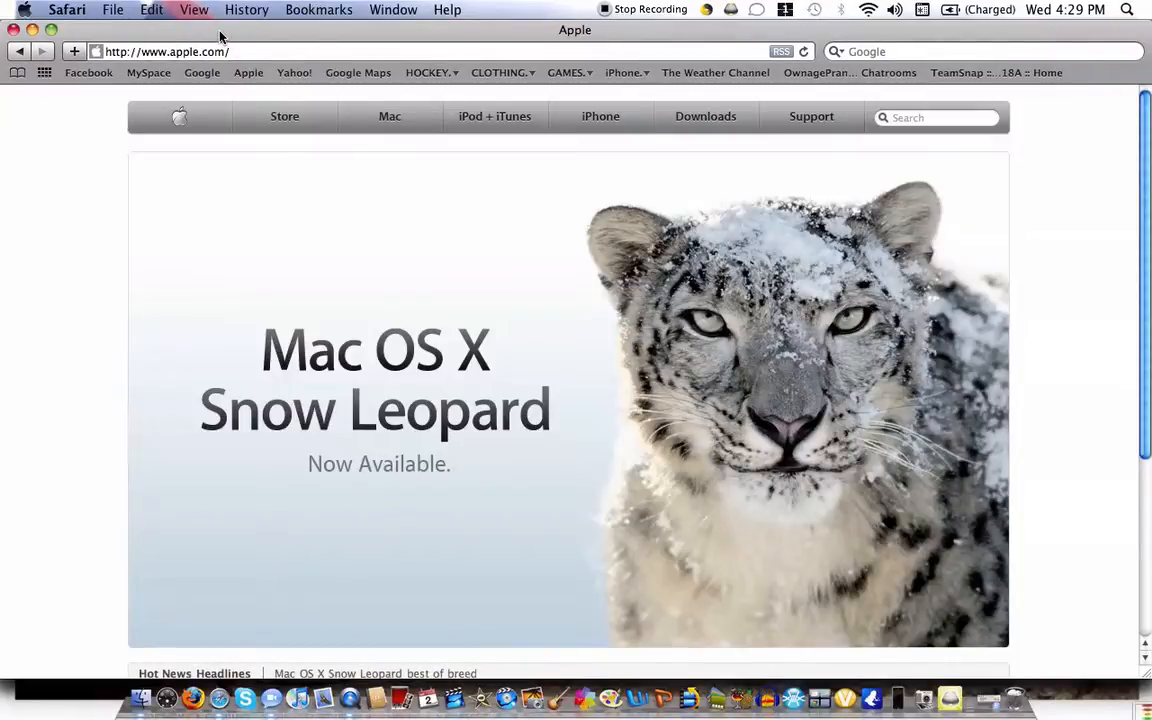
{"action": "mouse_move", "coordinate": [304, 204]}
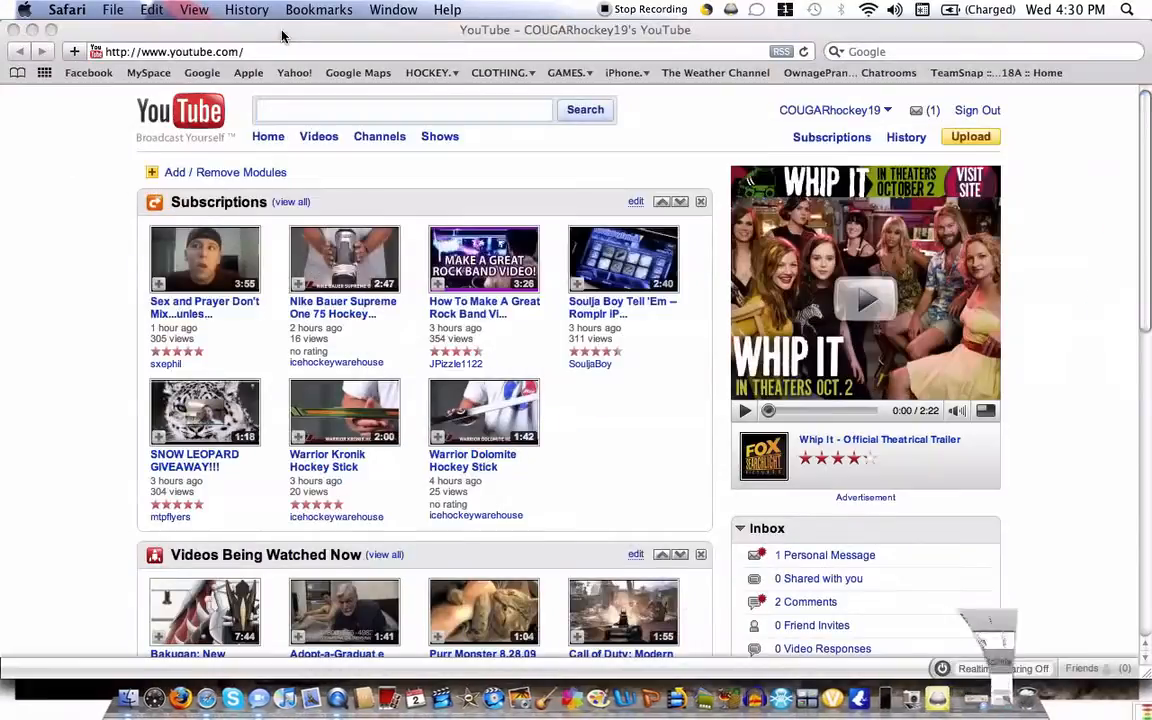
{"action": "key", "text": "cmd+q"}
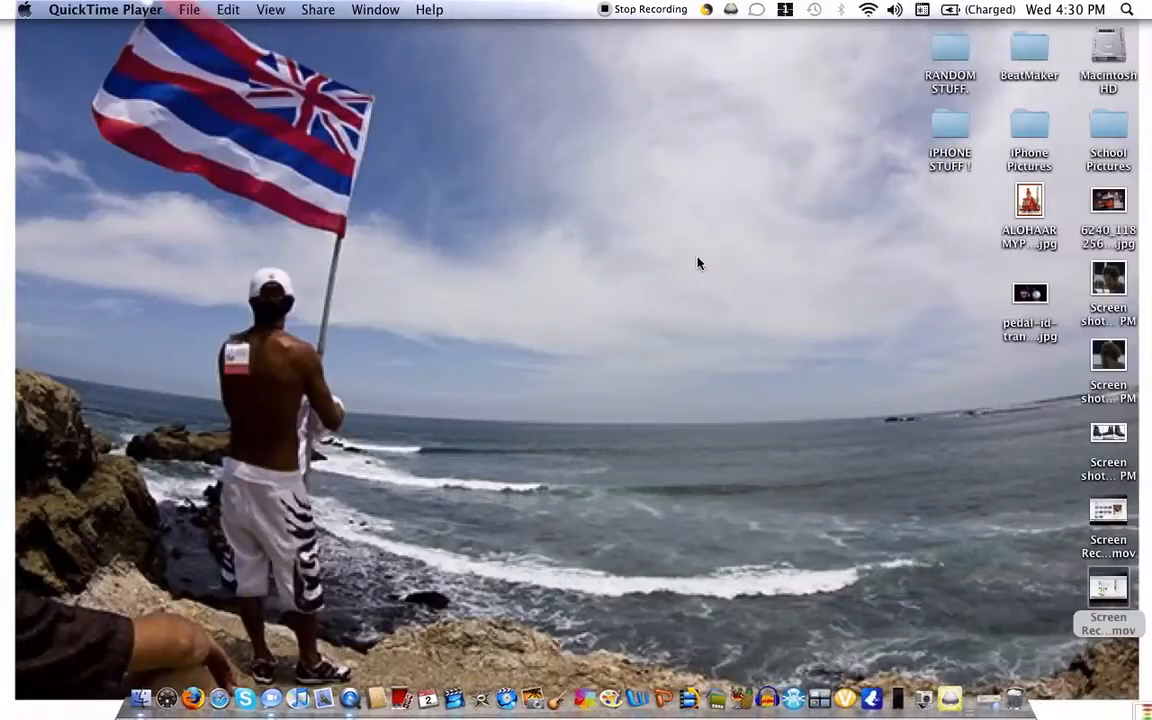
Make Finder the active application so the desktop and its icons are unobstructed.
{"action": "left_click", "coordinate": [300, 236]}
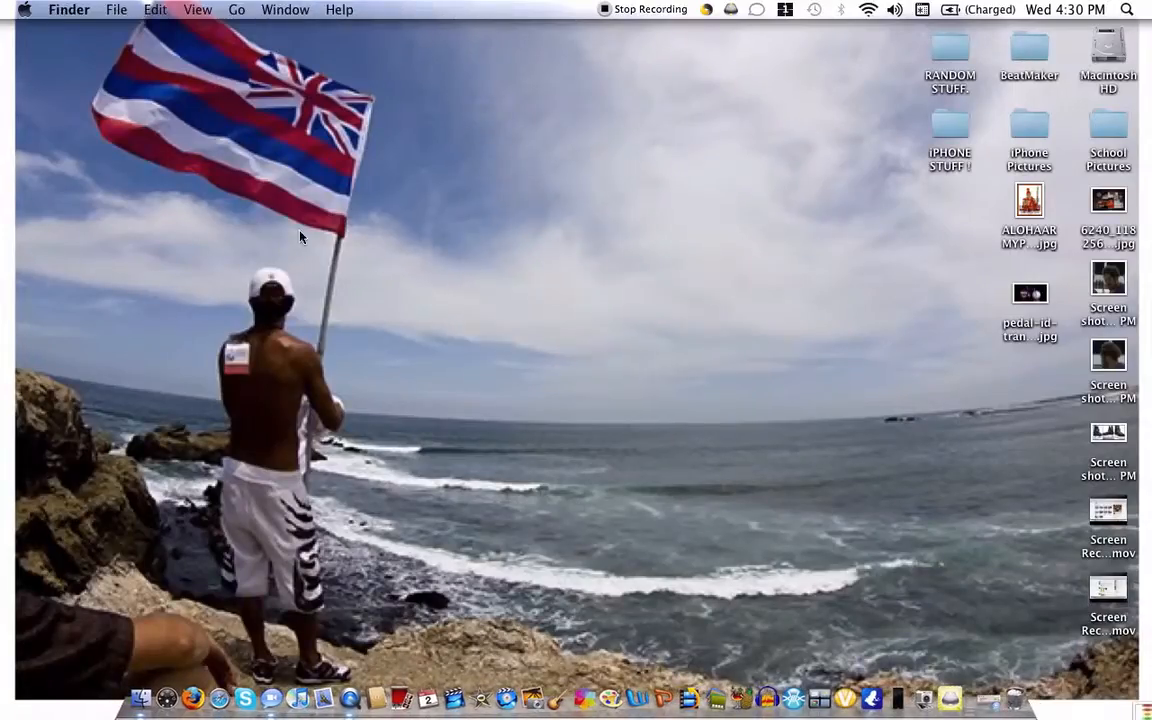
{"action": "mouse_move", "coordinate": [628, 142]}
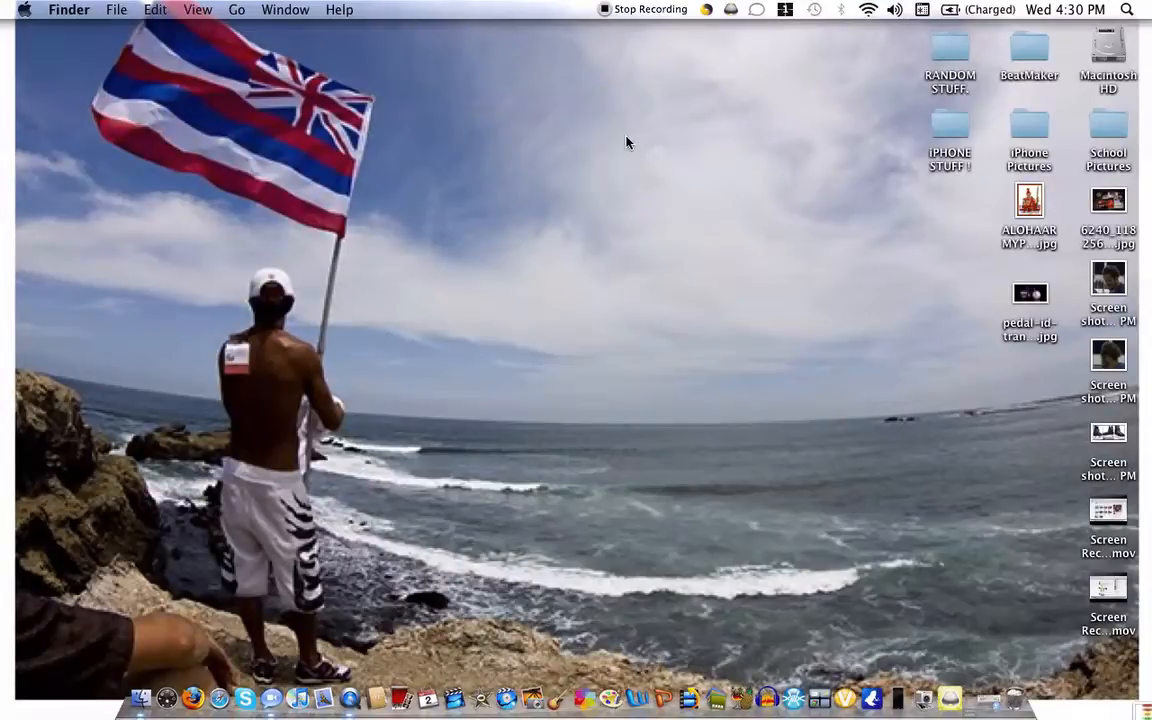
{"action": "mouse_move", "coordinate": [630, 152]}
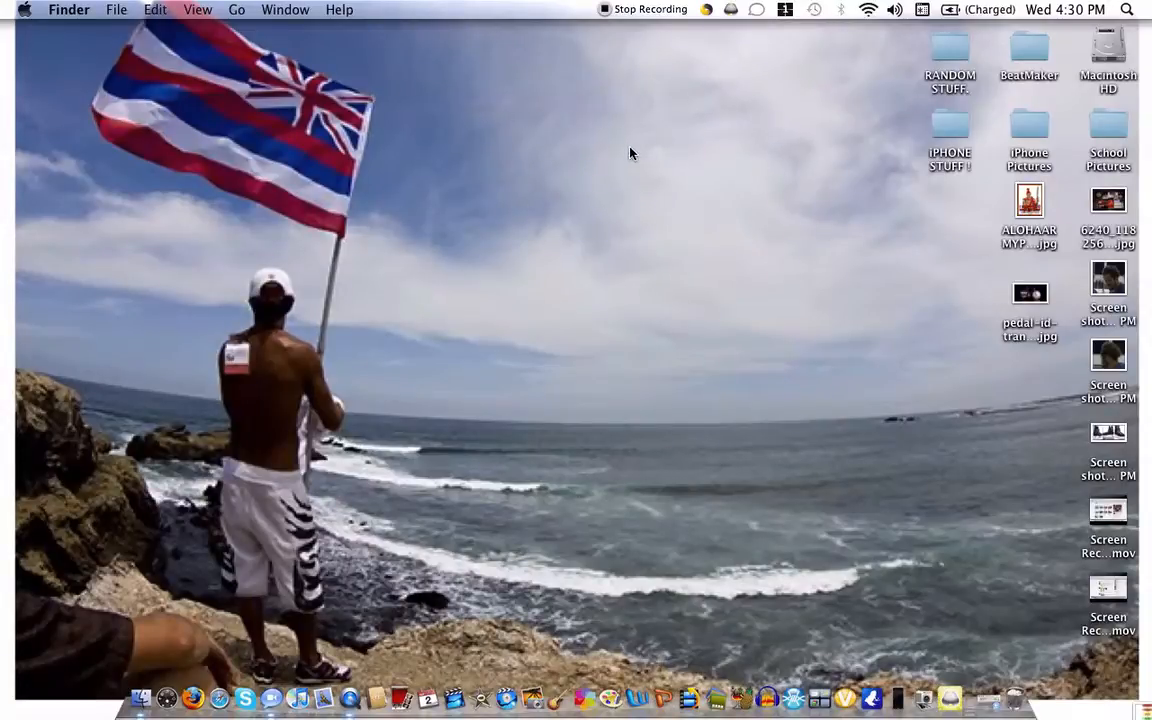